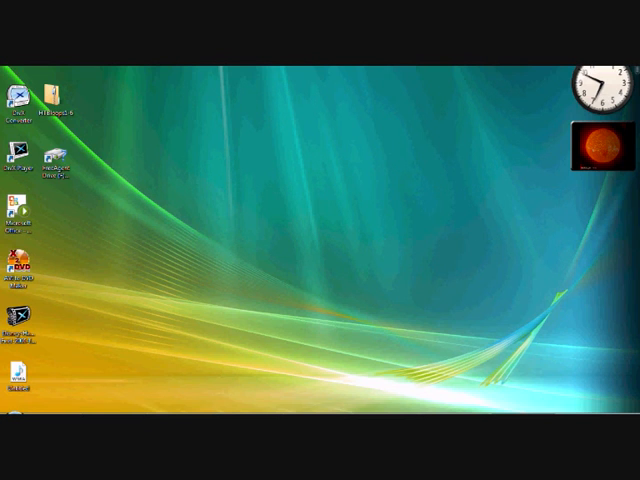
mouse_move(267, 237)
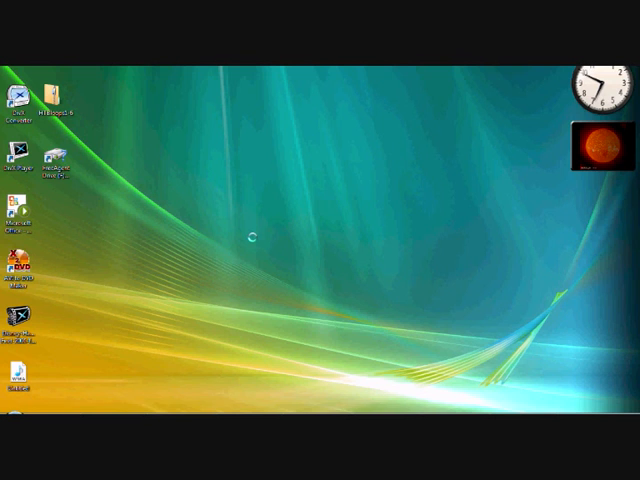
Create a new text document on the desktop from the New context menu.
right_click(250, 240)
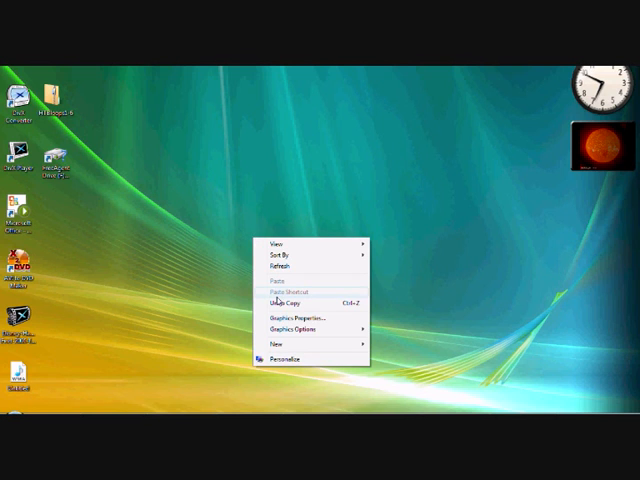
click(280, 344)
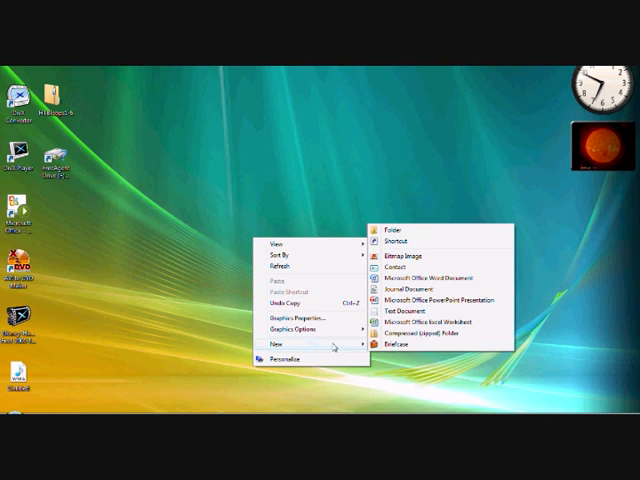
mouse_move(430, 300)
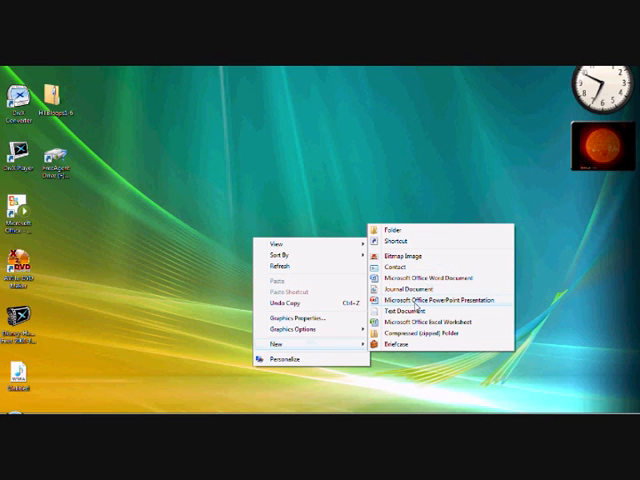
click(395, 310)
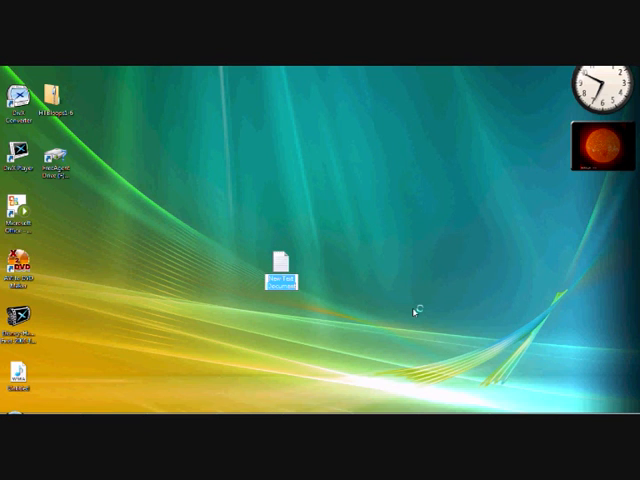
mouse_move(420, 310)
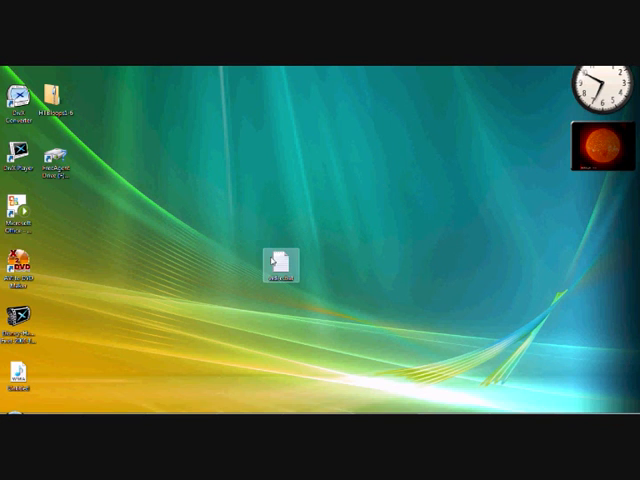
mouse_move(280, 267)
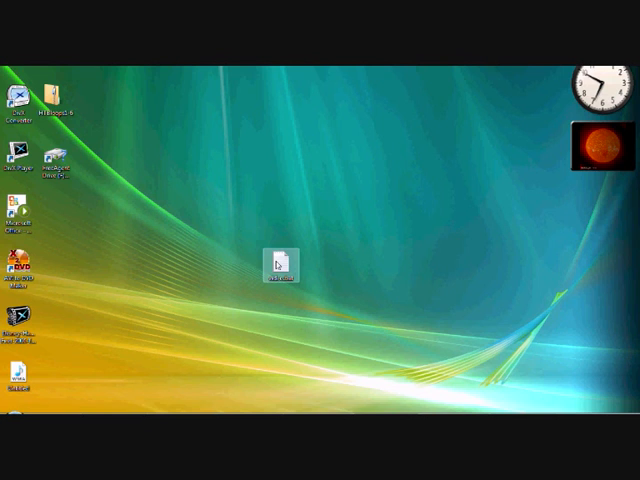
Open video.bat for editing in Notepad from its context menu.
right_click(280, 265)
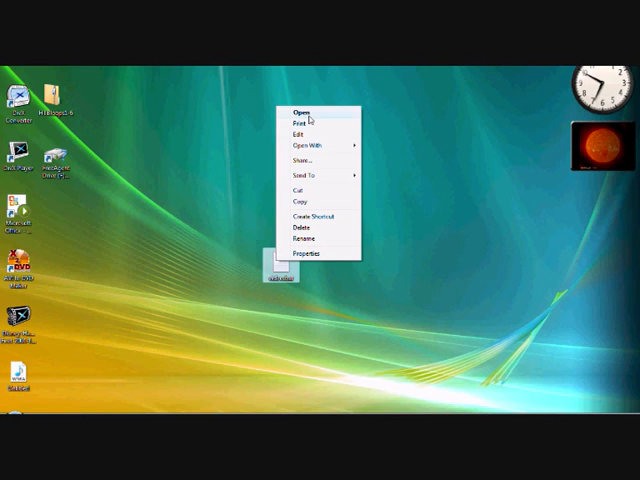
mouse_move(305, 134)
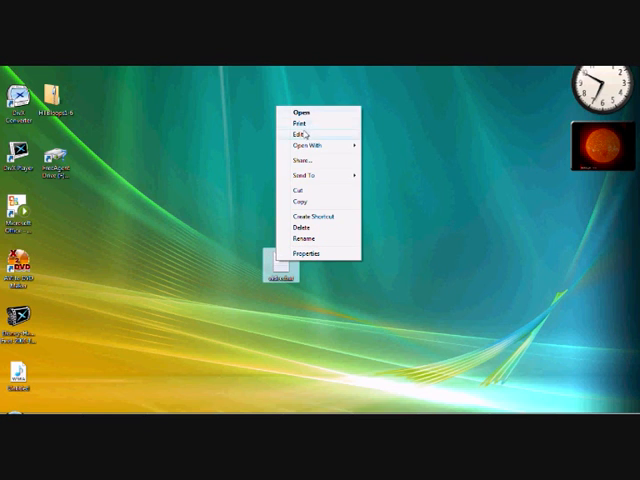
click(294, 131)
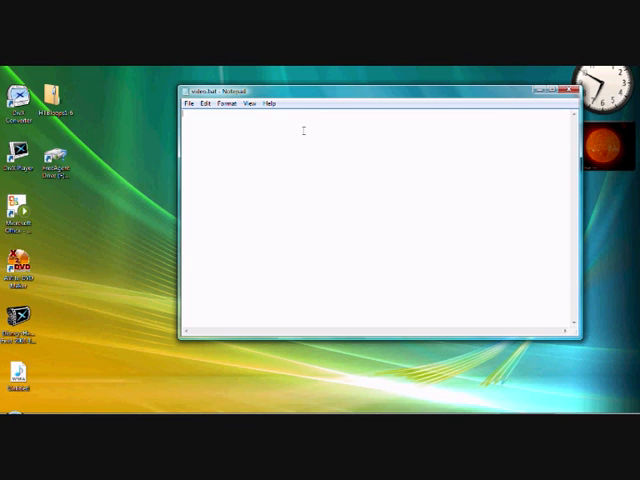
text(@echo off)
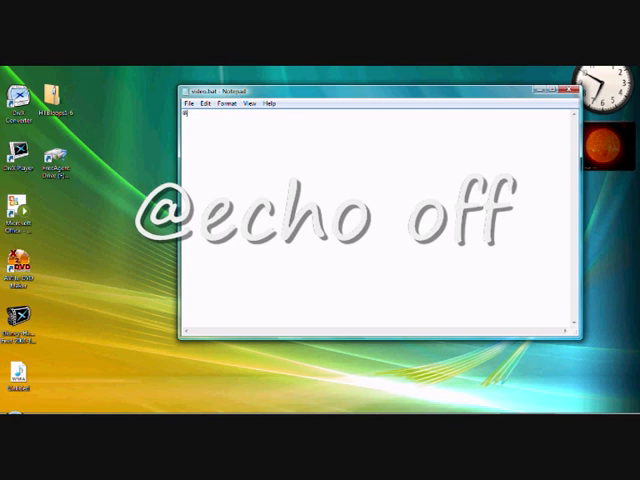
text(@echo)
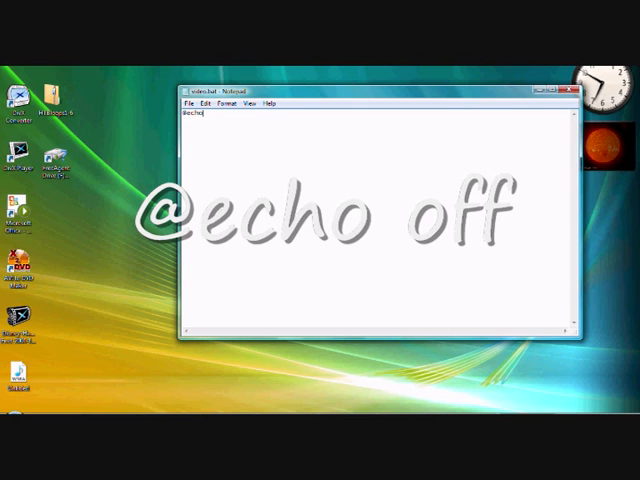
text(off)
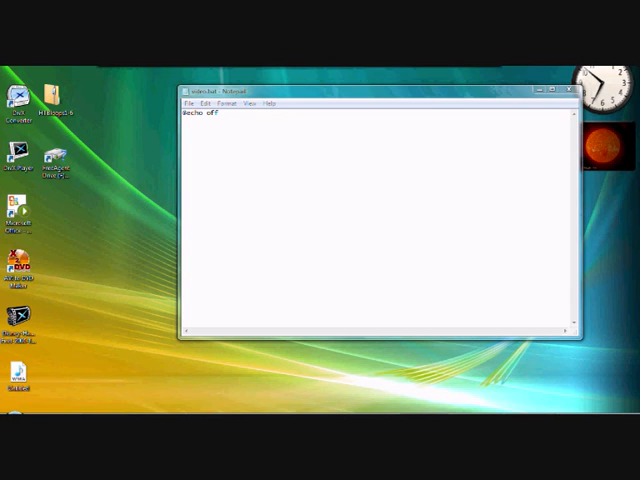
mouse_move(290, 128)
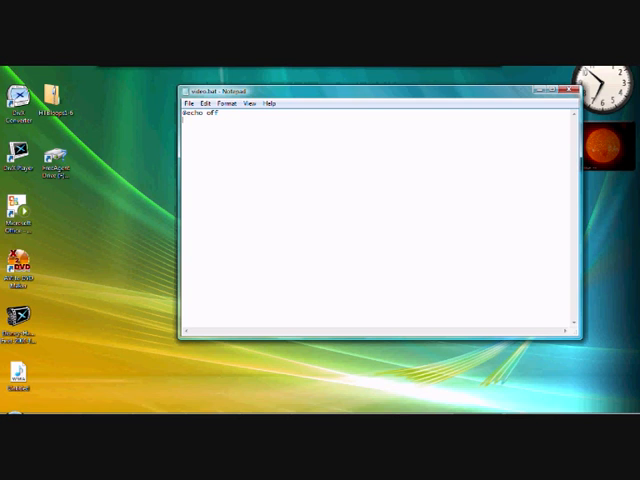
text(L)
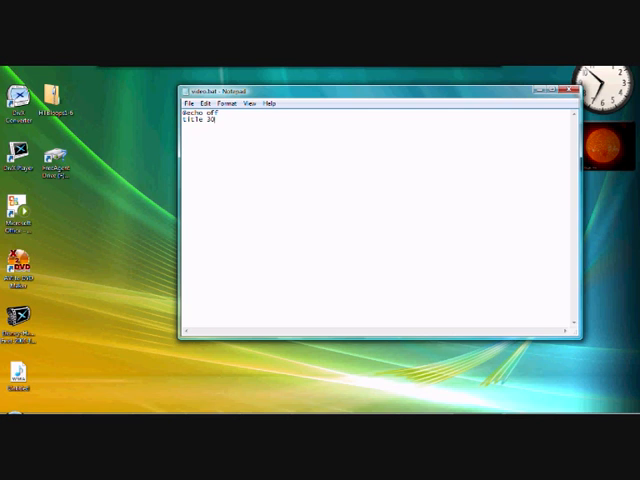
text(secu)
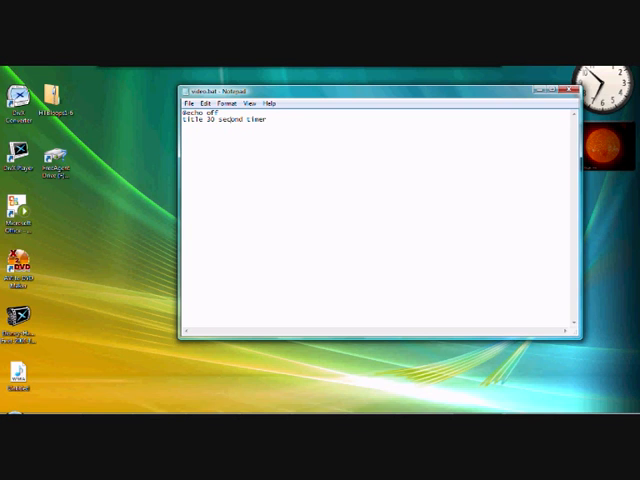
key(Backspace)
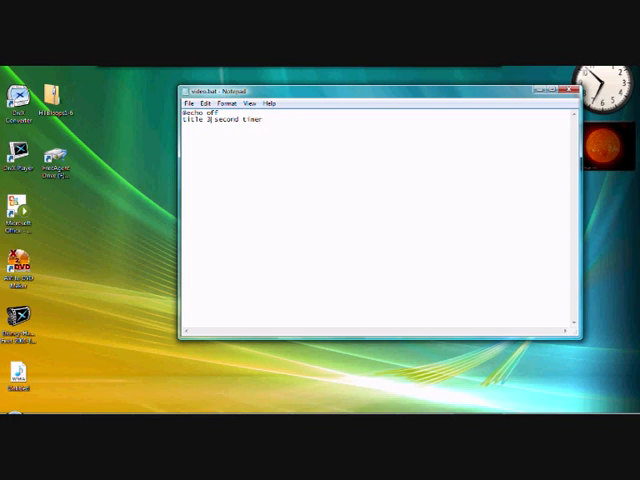
text(60)
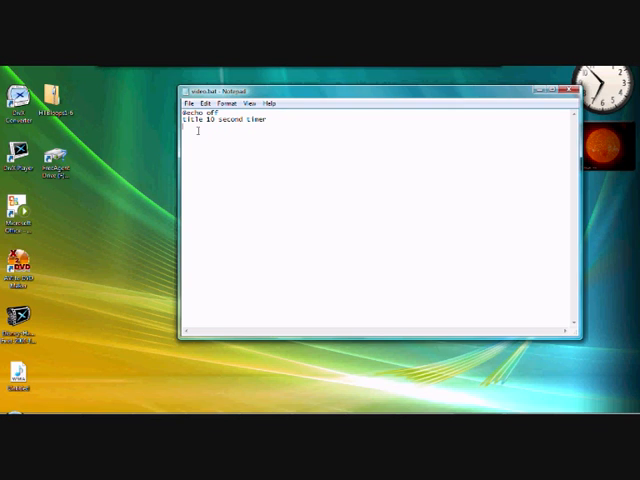
Add the 'echo 10', 'ping localhost -n 2 > nul' and 'cls' lines.
text(echo 3)
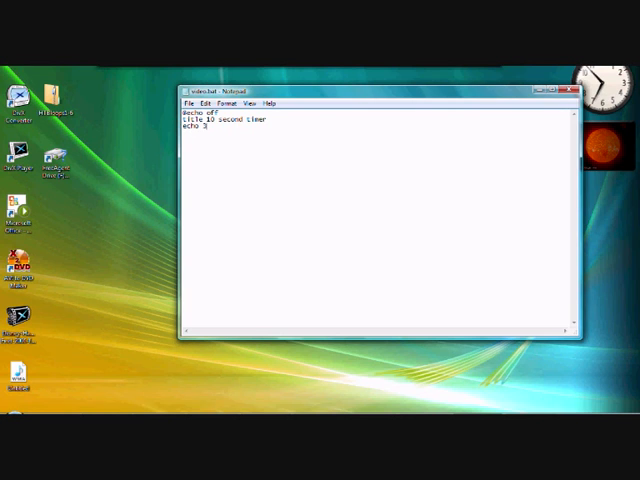
text(0)
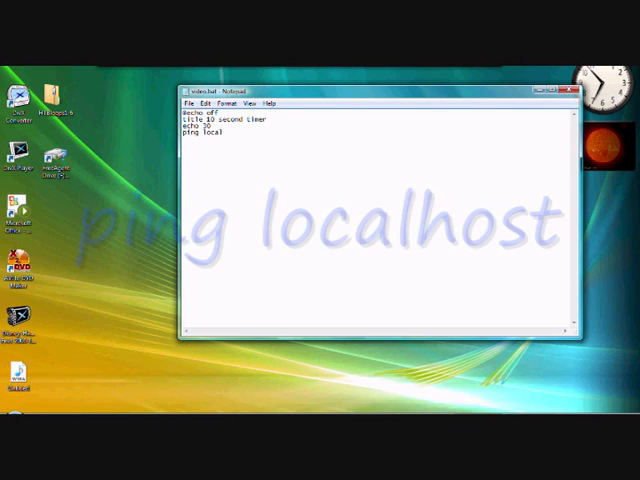
text(host)
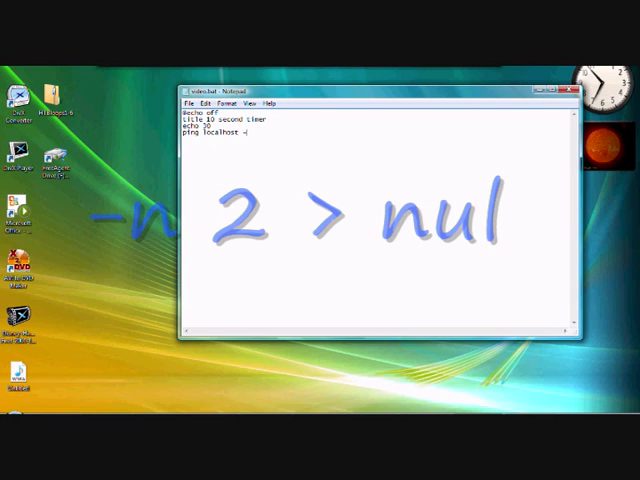
text(-n)
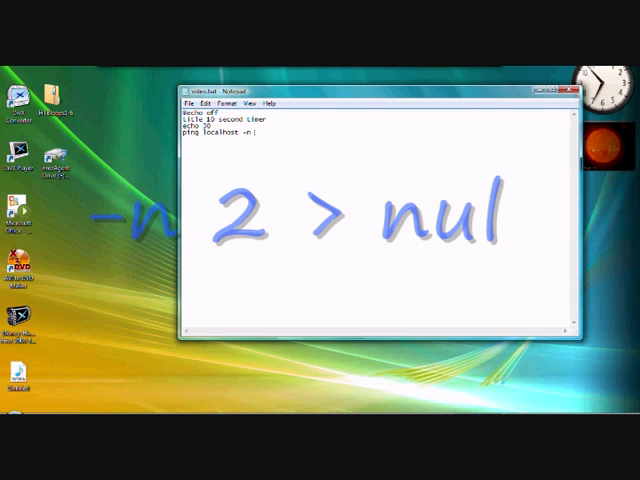
text(2)
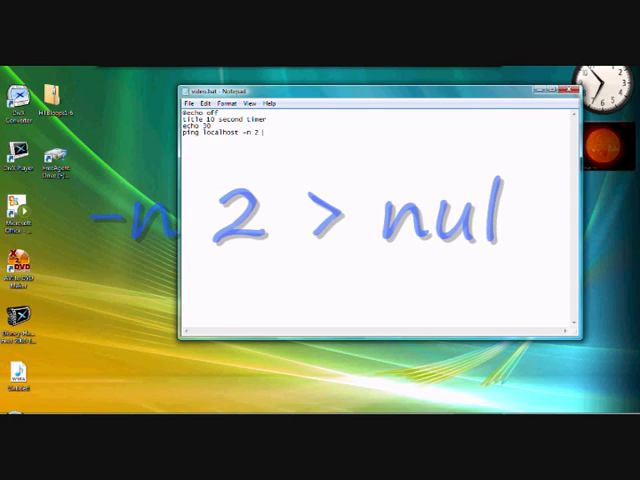
text(> nul)
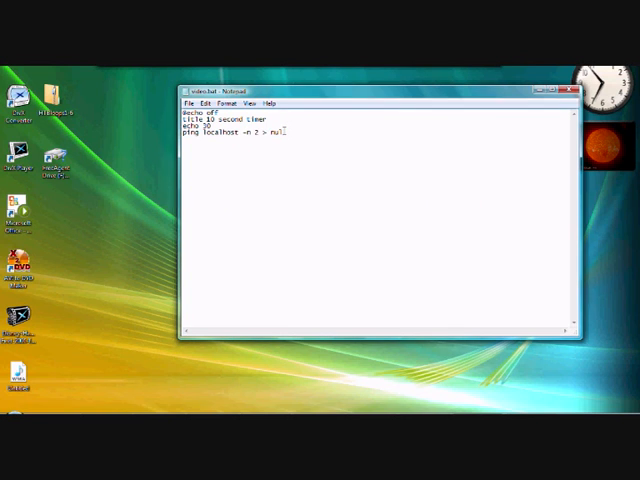
text(cls)
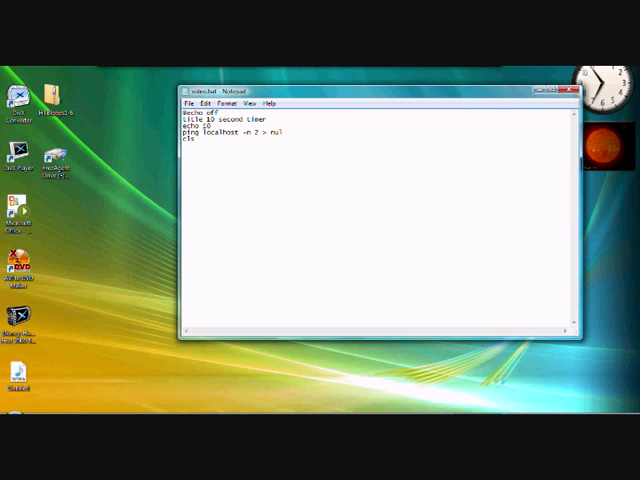
Repeat the echo/ping/cls block, renumbering the echo lines downward from 10.
text(echo 10)
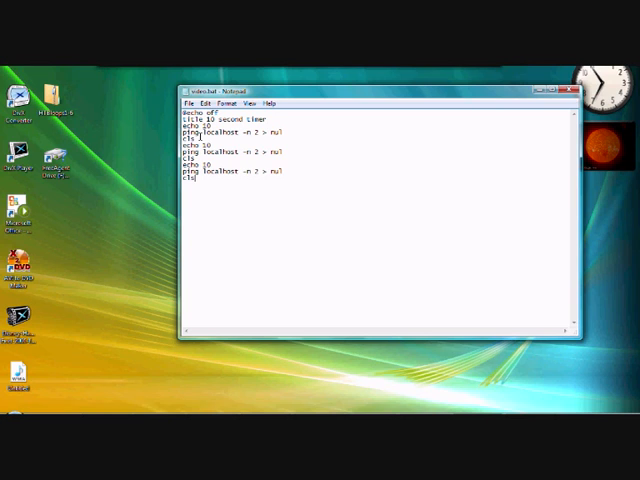
text(echo 10)
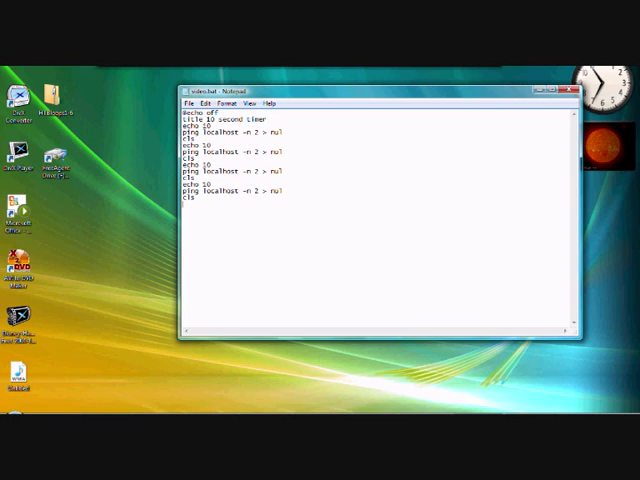
text(echo 10)
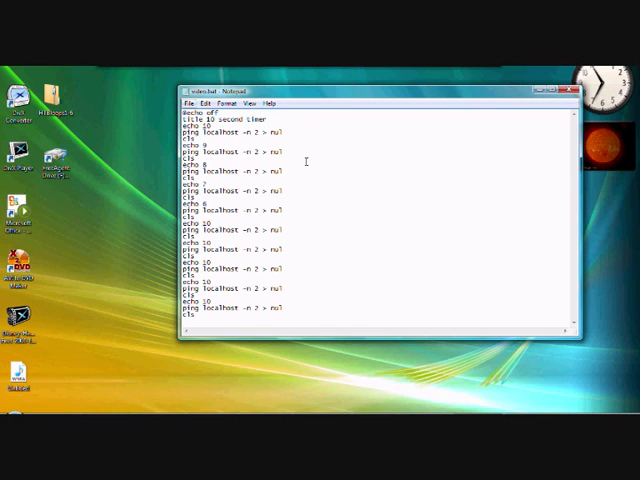
mouse_move(342, 146)
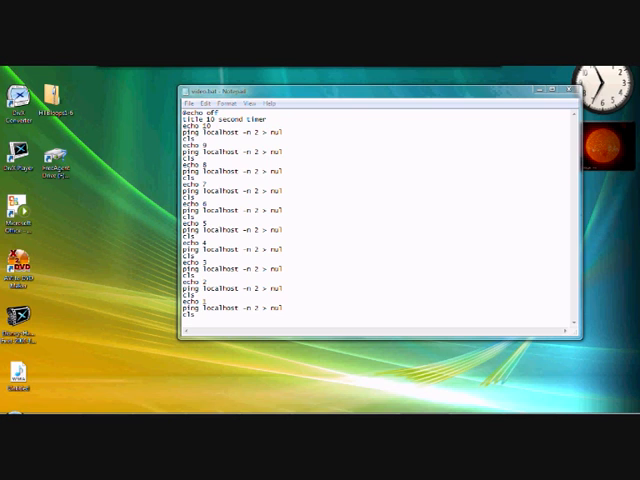
mouse_move(197, 355)
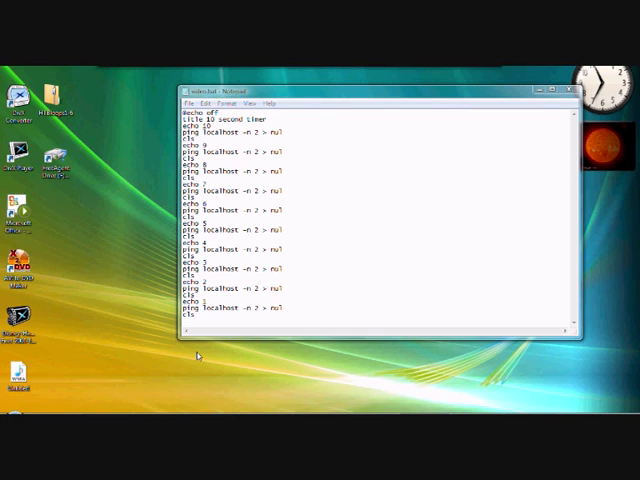
mouse_move(256, 206)
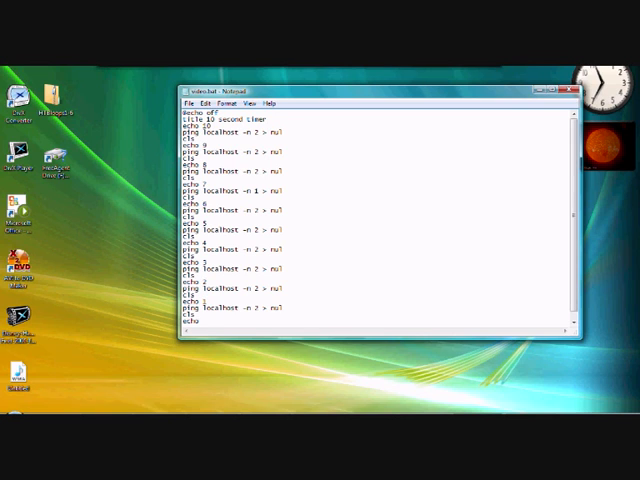
End the script with 'echo Times Up!' and 'pause >nul' lines.
text(Ti)
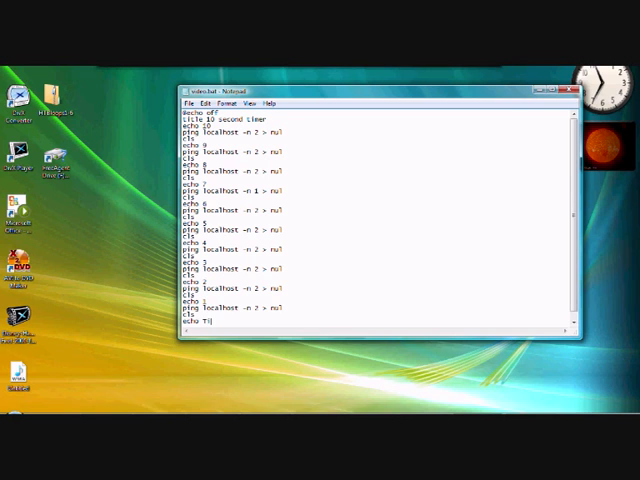
text(mes Up!)
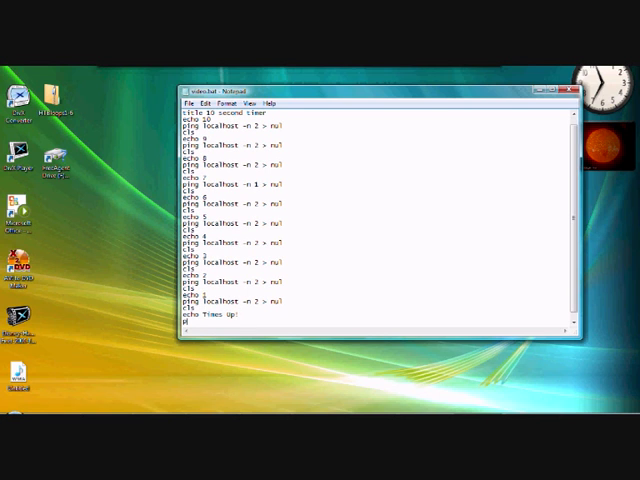
text(pause)
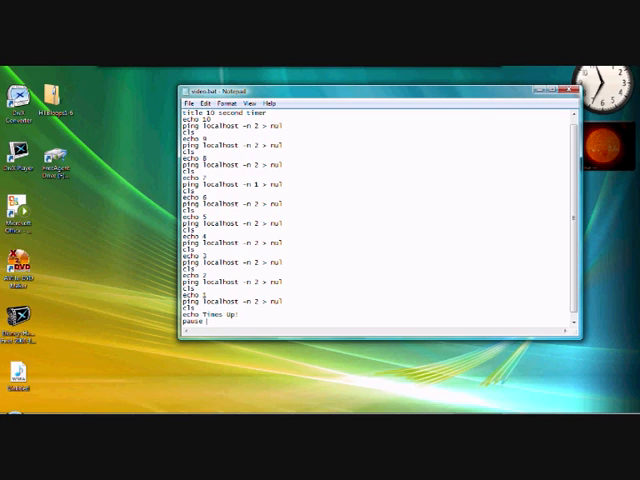
text(>)
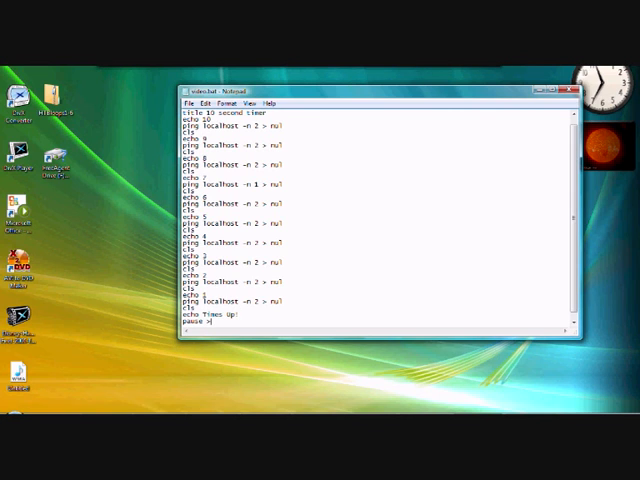
text(nul)
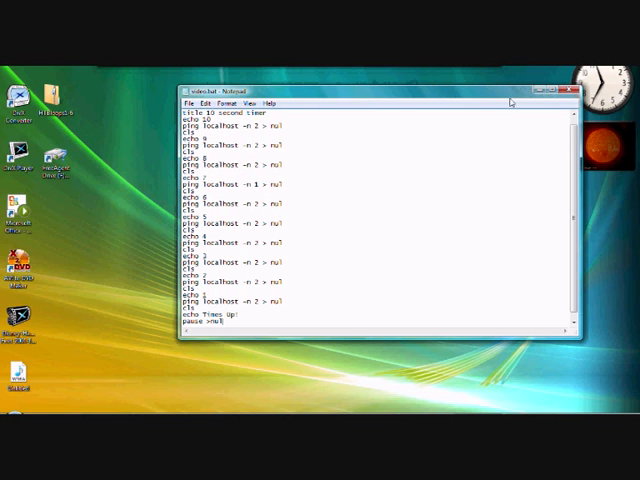
Close Notepad and run video.bat from the desktop in a console window.
click(576, 90)
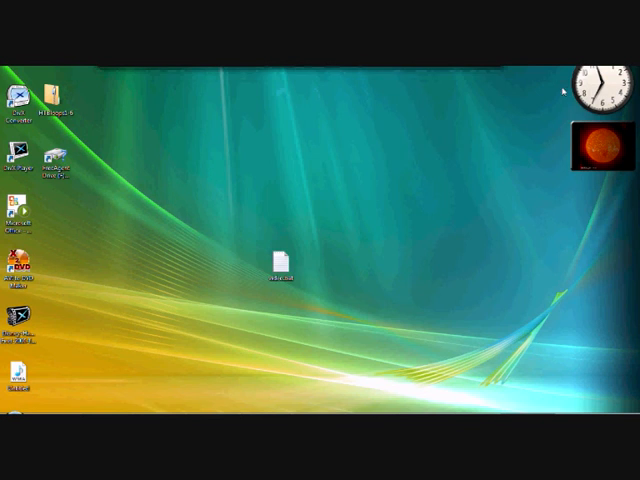
mouse_move(201, 175)
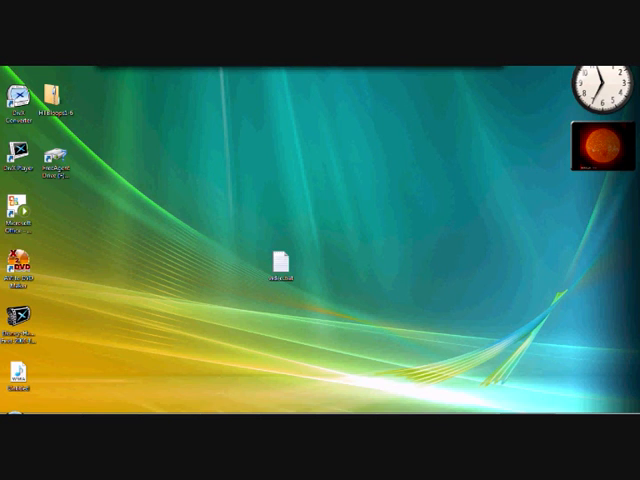
double_click(283, 262)
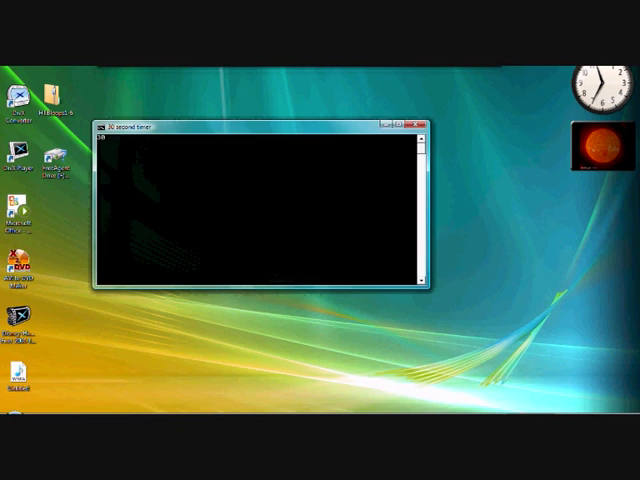